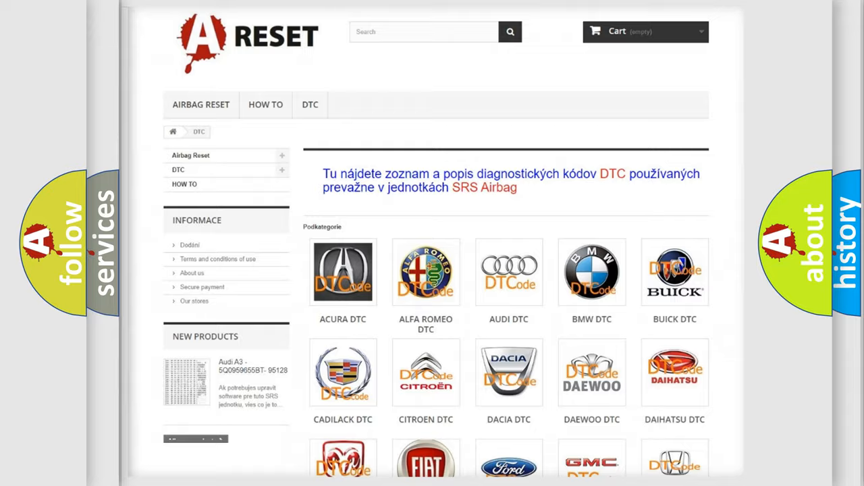
{"action": "scroll", "scroll_direction": "down", "scroll_amount": 3}
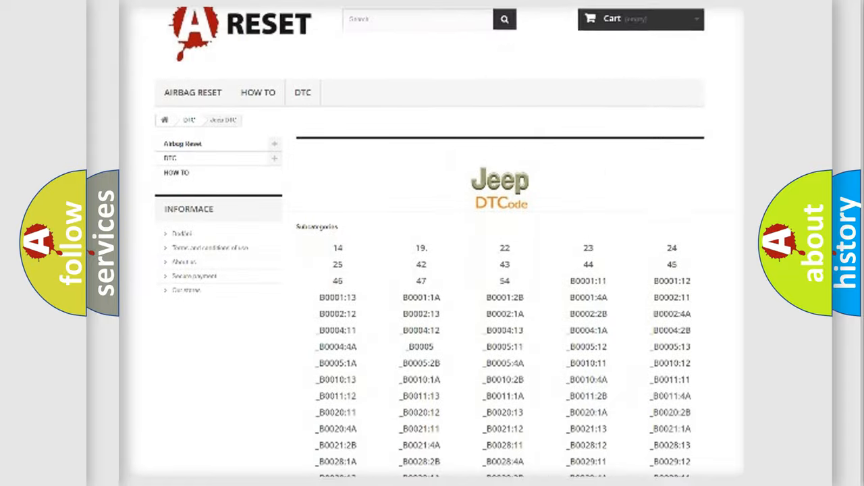
{"action": "scroll", "scroll_direction": "down", "scroll_amount": 3}
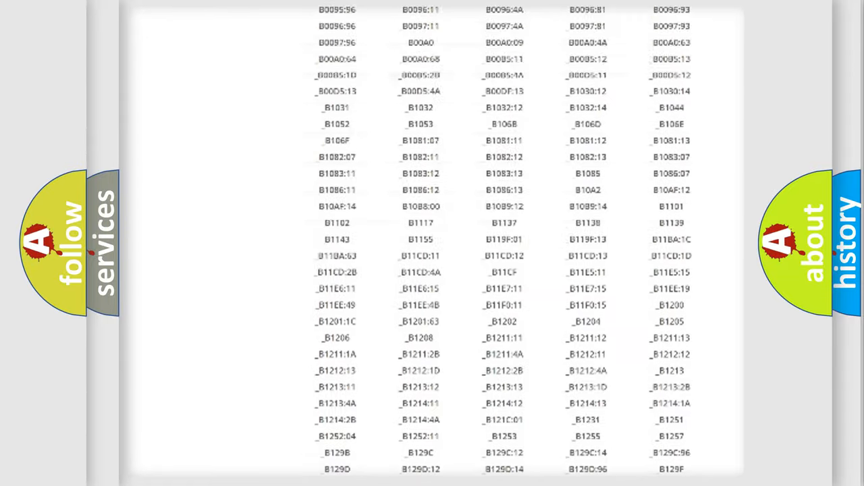
{"action": "scroll", "scroll_direction": "up", "scroll_amount": 3}
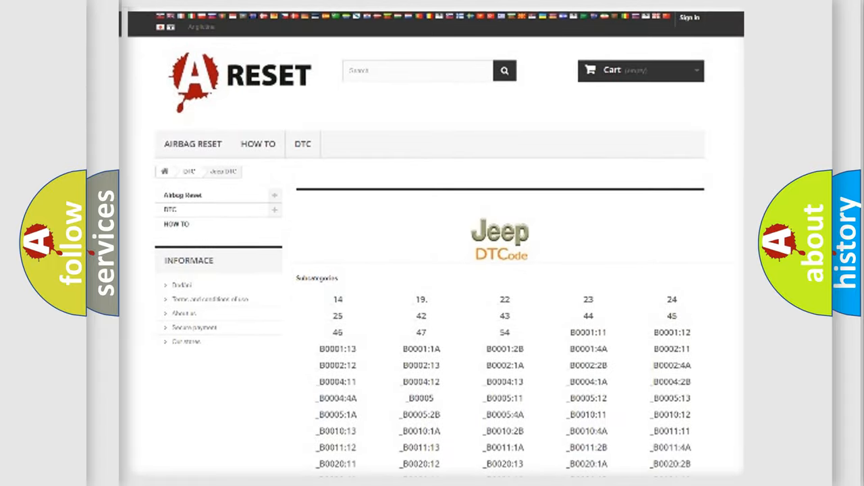